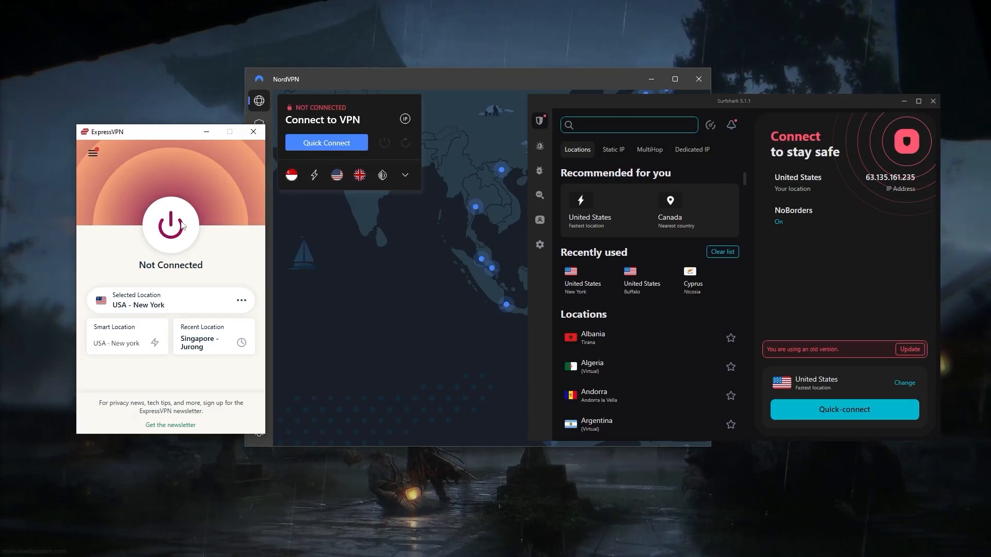
{"action": "mouse_move", "coordinate": [220, 285]}
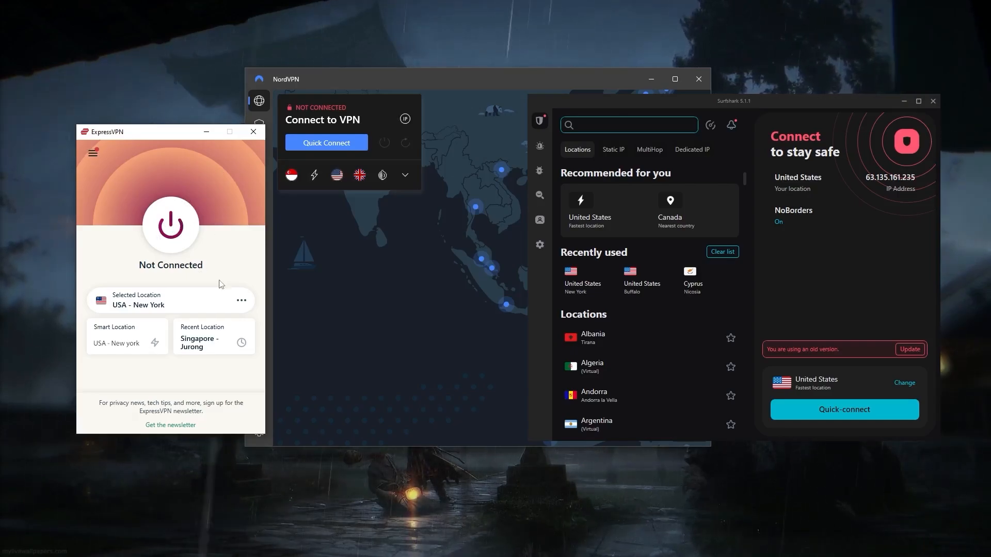
Connect ExpressVPN to USA - New York with the power button
{"action": "left_click", "coordinate": [170, 225]}
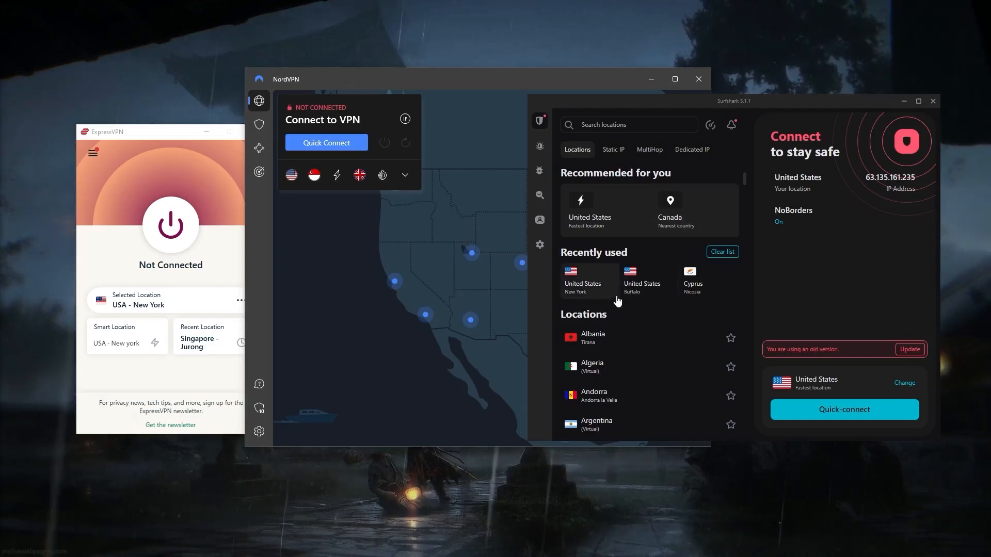
{"action": "scroll", "scroll_direction": "down", "scroll_amount": 3}
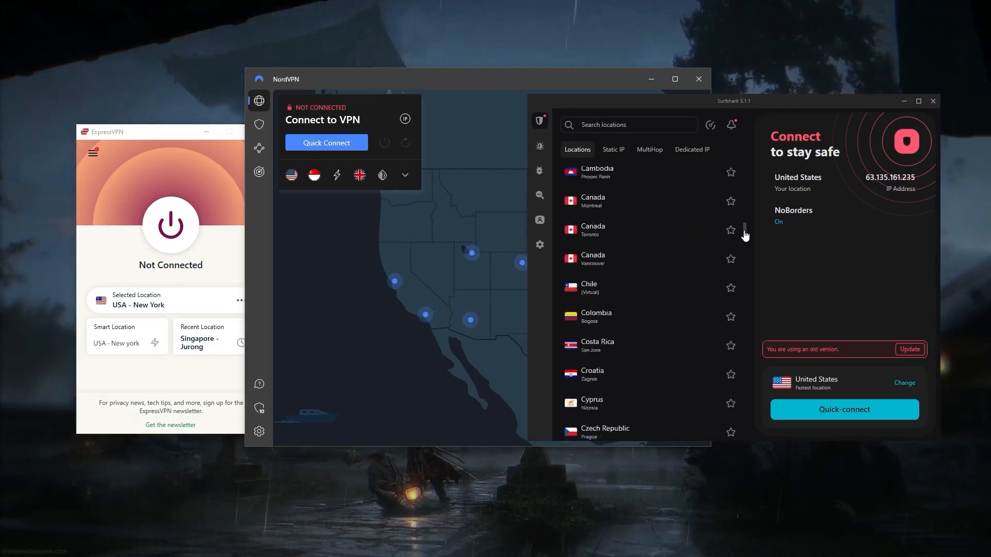
{"action": "scroll", "scroll_direction": "down", "scroll_amount": 3}
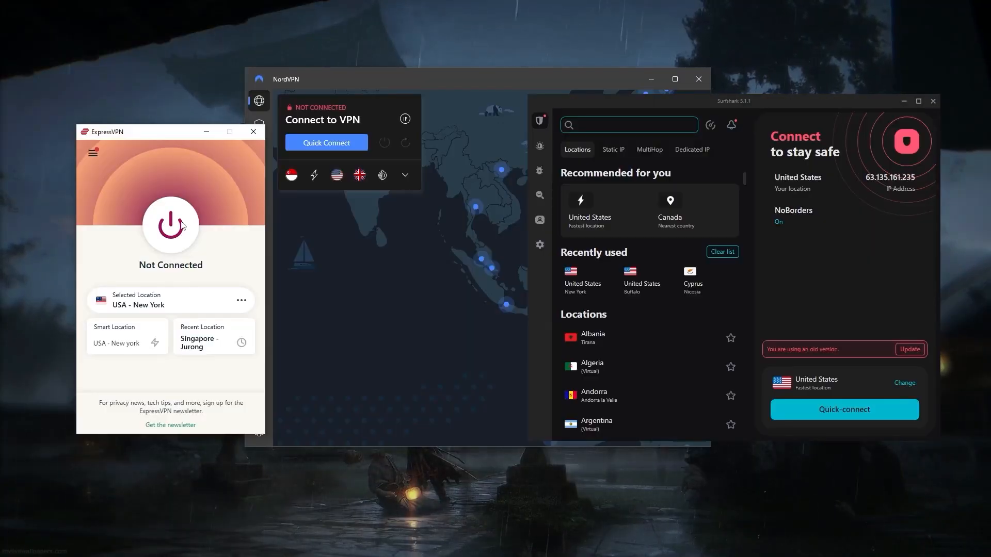
{"action": "left_click", "coordinate": [169, 225]}
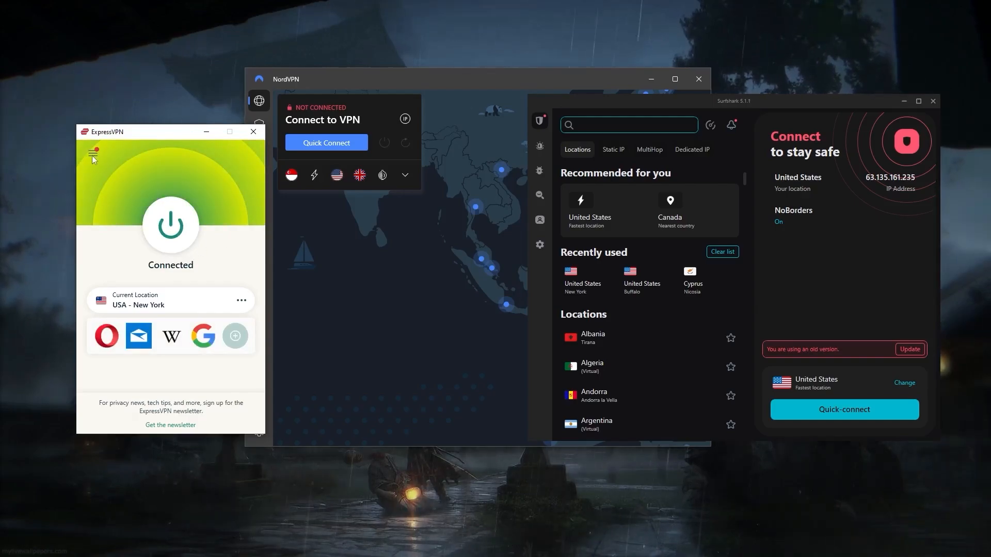
Open ExpressVPN Options from the main menu and browse the General settings
{"action": "left_click", "coordinate": [92, 151]}
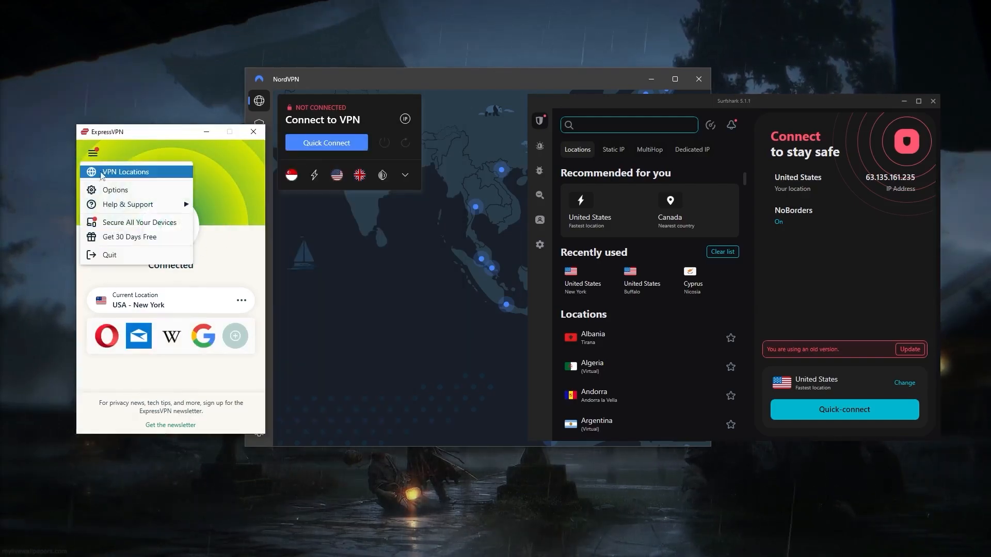
{"action": "left_click", "coordinate": [115, 190]}
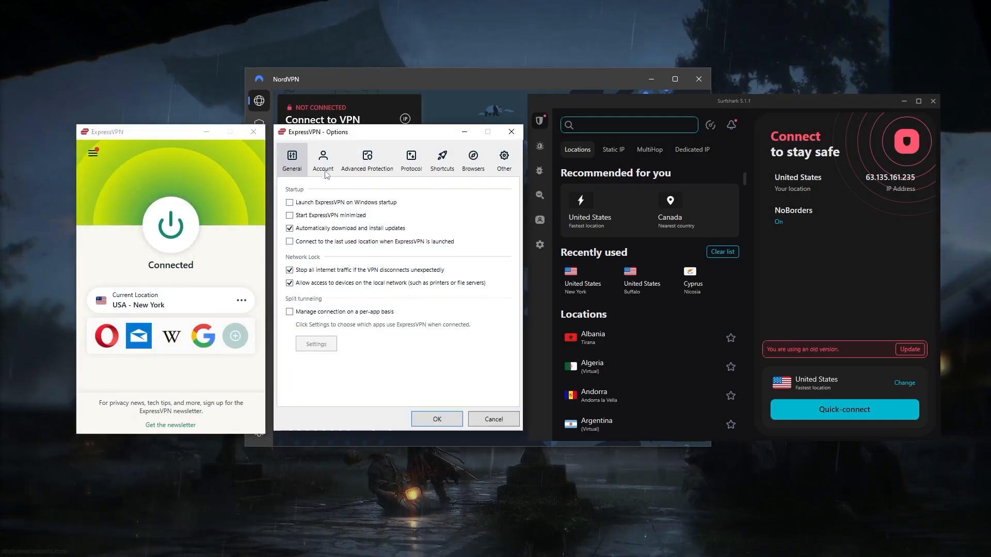
{"action": "left_click", "coordinate": [290, 202]}
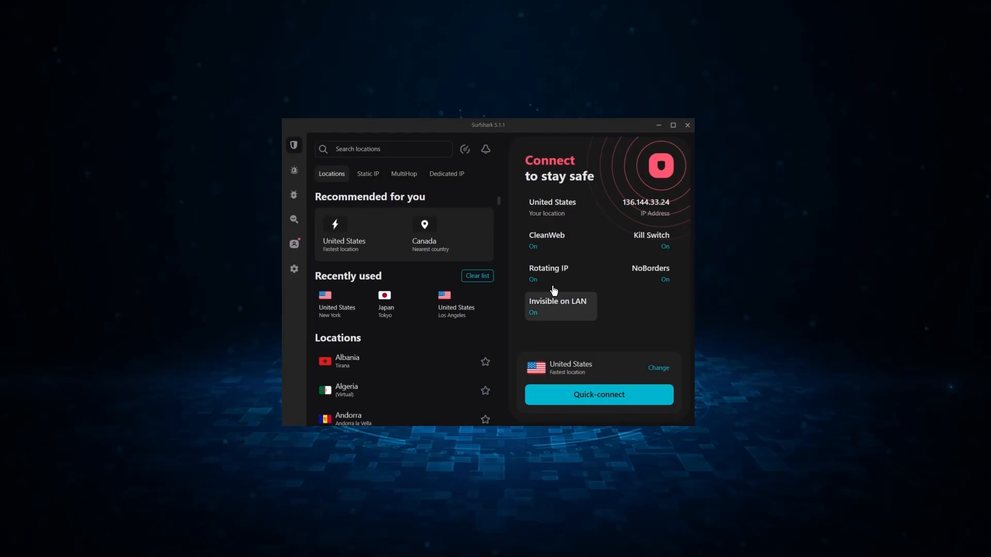
{"action": "scroll", "scroll_direction": "down", "scroll_amount": 3}
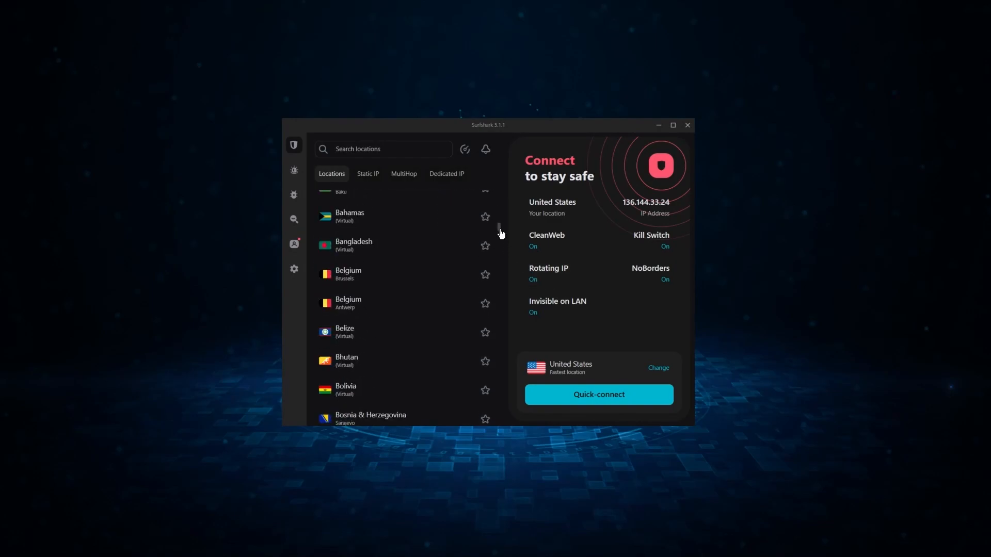
{"action": "scroll", "scroll_direction": "down", "scroll_amount": 3}
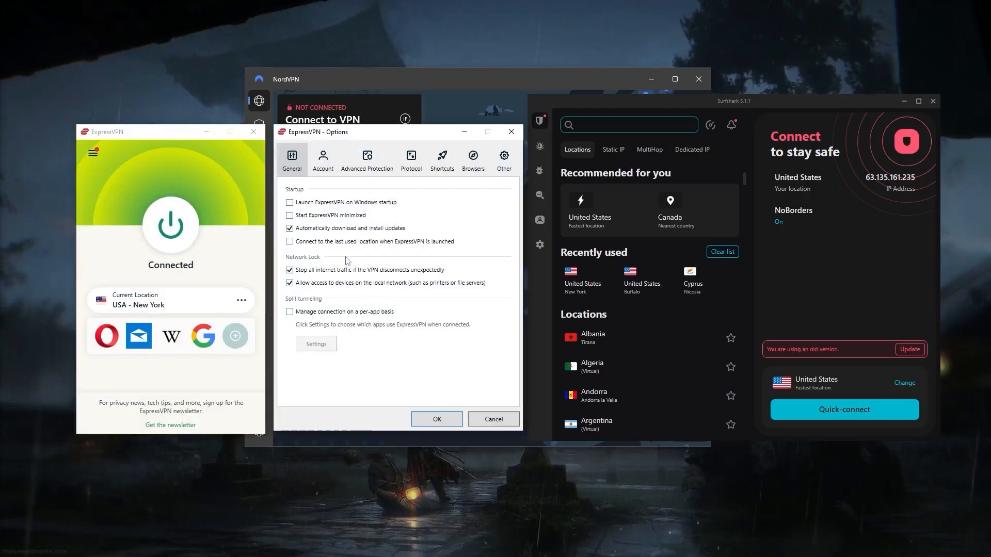
{"action": "mouse_move", "coordinate": [292, 217]}
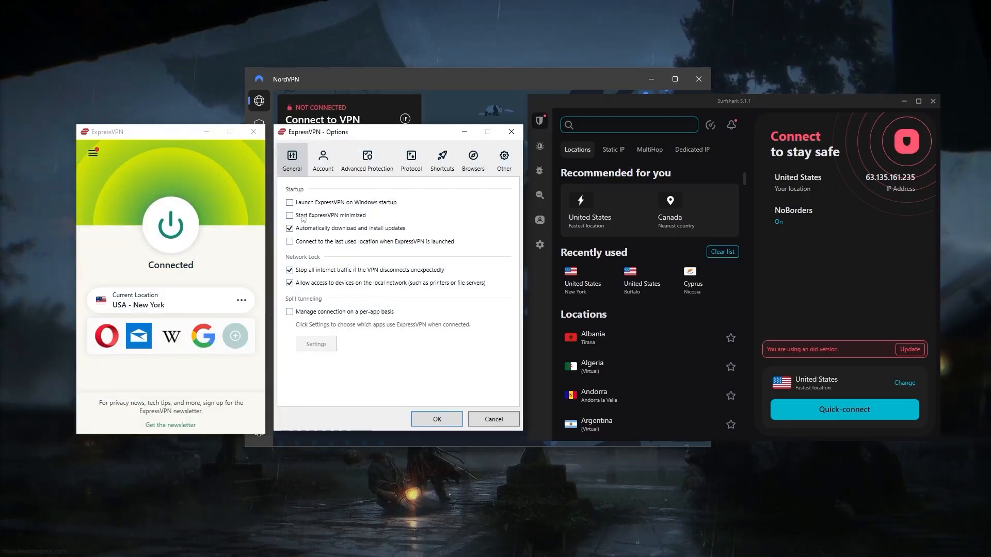
Close the Options window and disconnect from USA - New York
{"action": "left_click", "coordinate": [290, 202]}
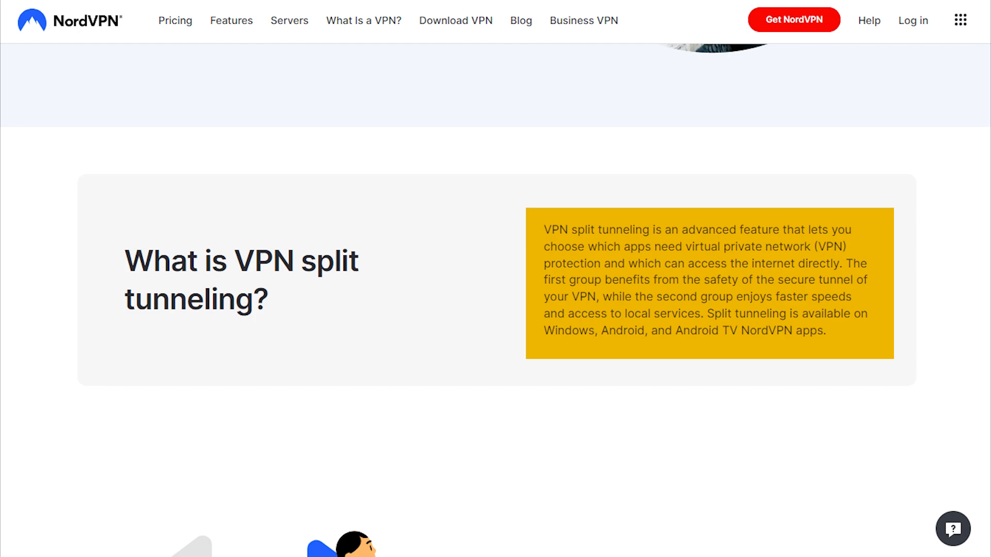
{"action": "scroll", "scroll_direction": "down", "scroll_amount": 3}
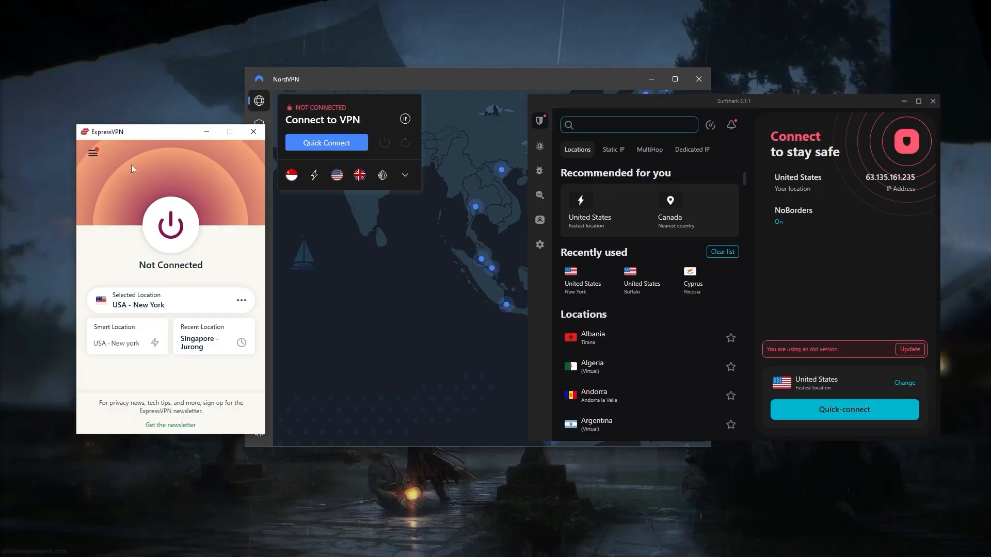
Reconnect to USA - New York and open Options on the Protocol page
{"action": "left_click", "coordinate": [169, 225]}
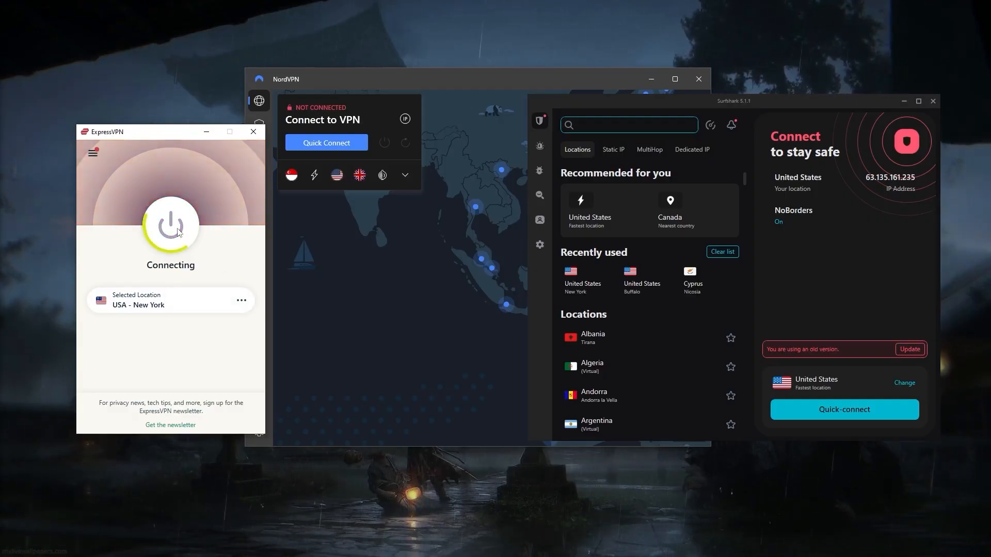
{"action": "left_click", "coordinate": [93, 152]}
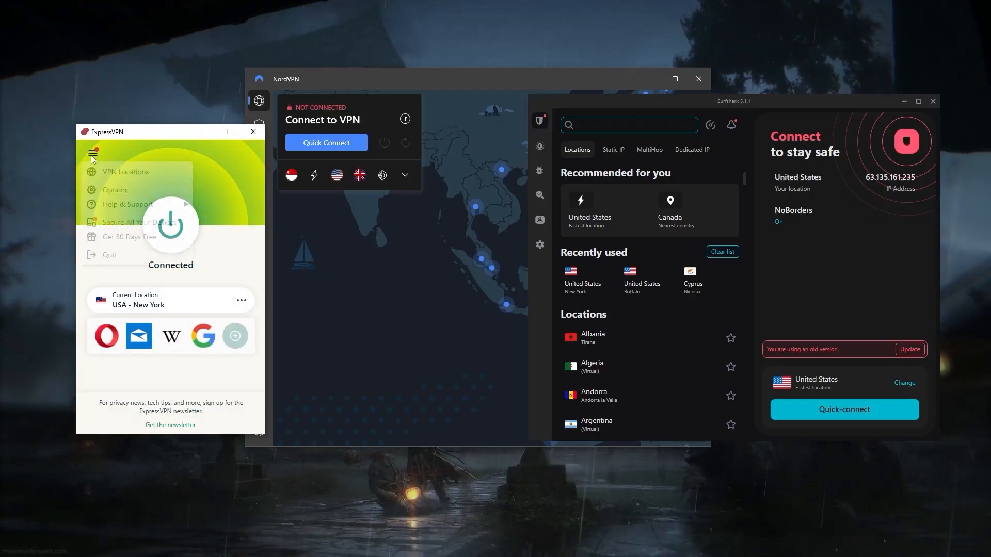
{"action": "left_click", "coordinate": [115, 190]}
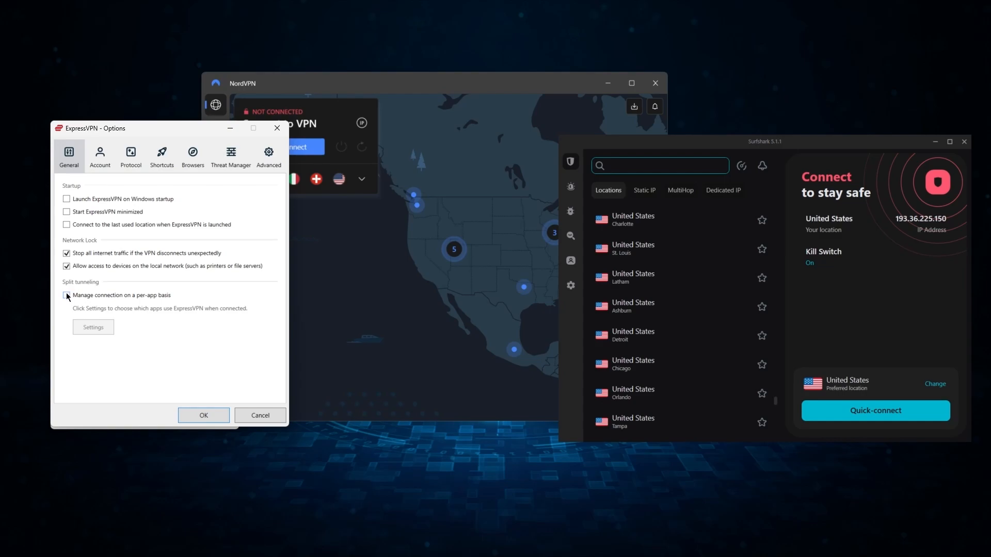
{"action": "left_click", "coordinate": [66, 295]}
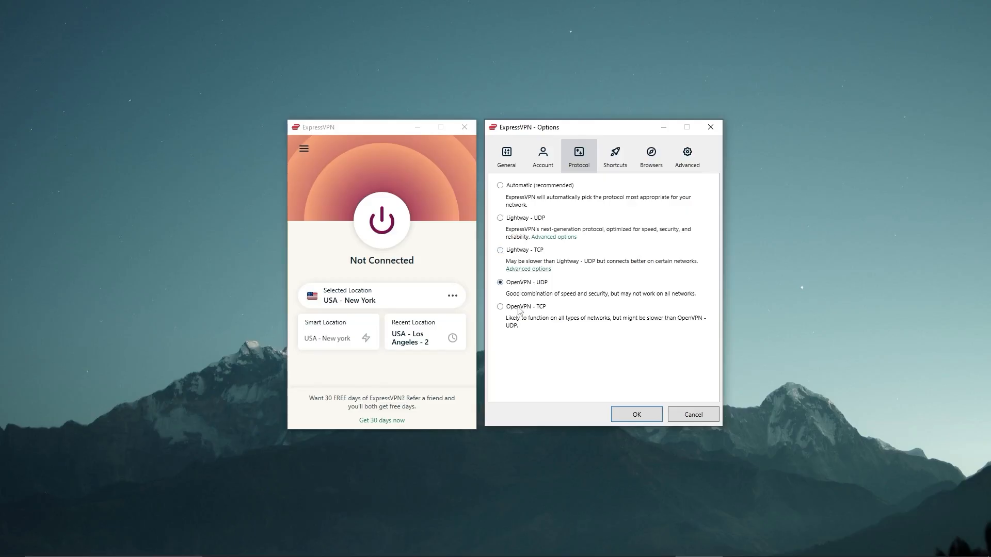
Try OpenVPN - TCP, then set the protocol to Automatic (recommended)
{"action": "left_click", "coordinate": [500, 307]}
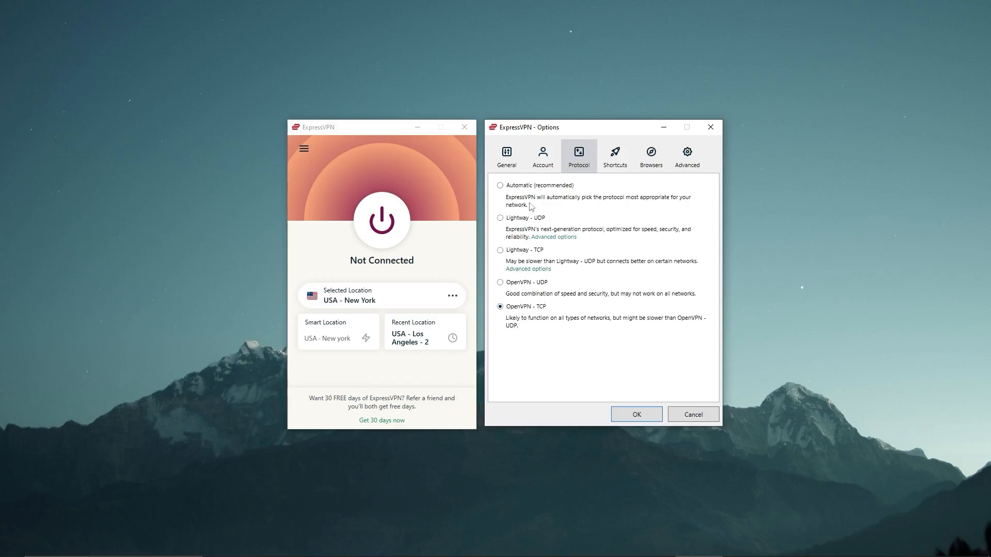
{"action": "left_click", "coordinate": [500, 185]}
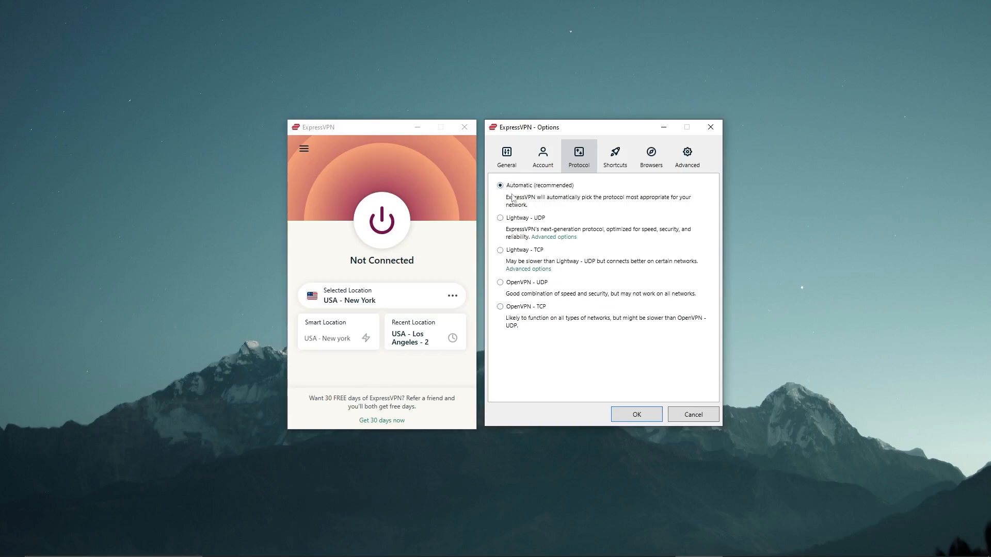
{"action": "left_click", "coordinate": [500, 217]}
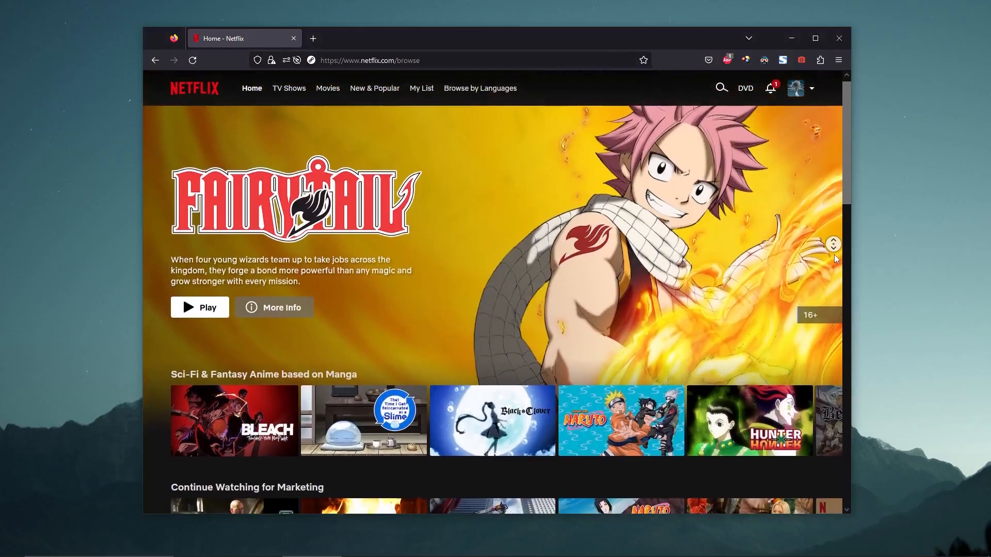
Search VPN locations for 'chicago' and connect to USA - Chicago
{"action": "scroll", "scroll_direction": "down", "scroll_amount": 3}
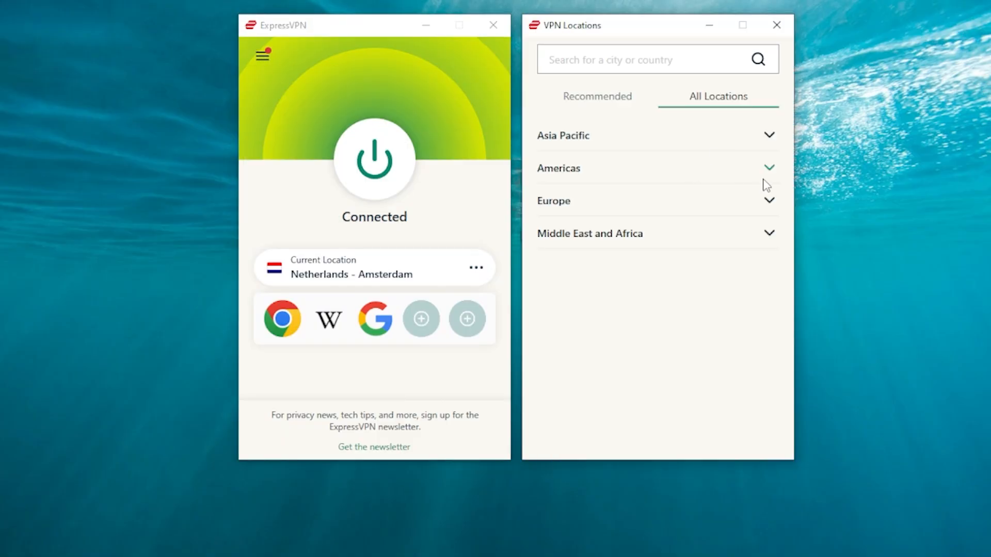
{"action": "type", "text": "chicago"}
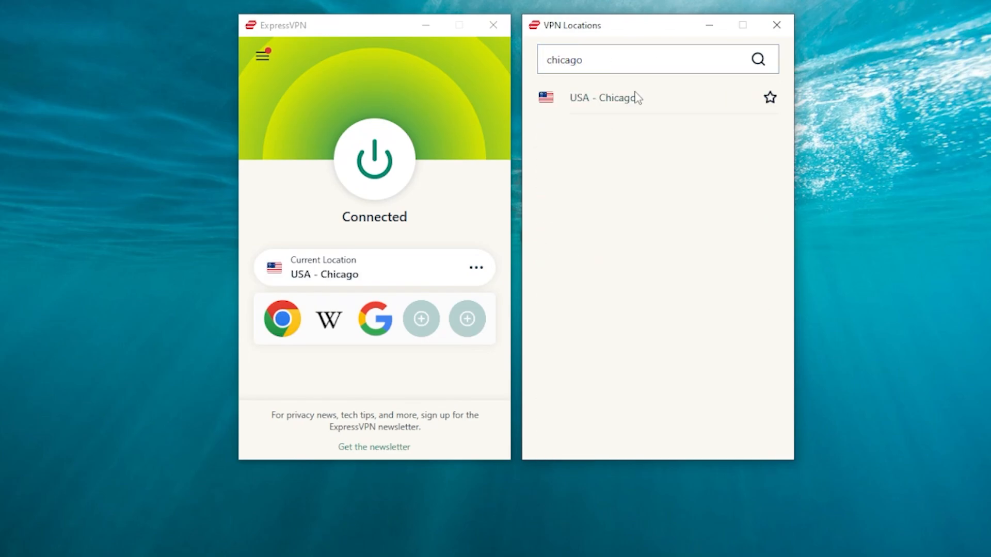
{"action": "left_click", "coordinate": [776, 26]}
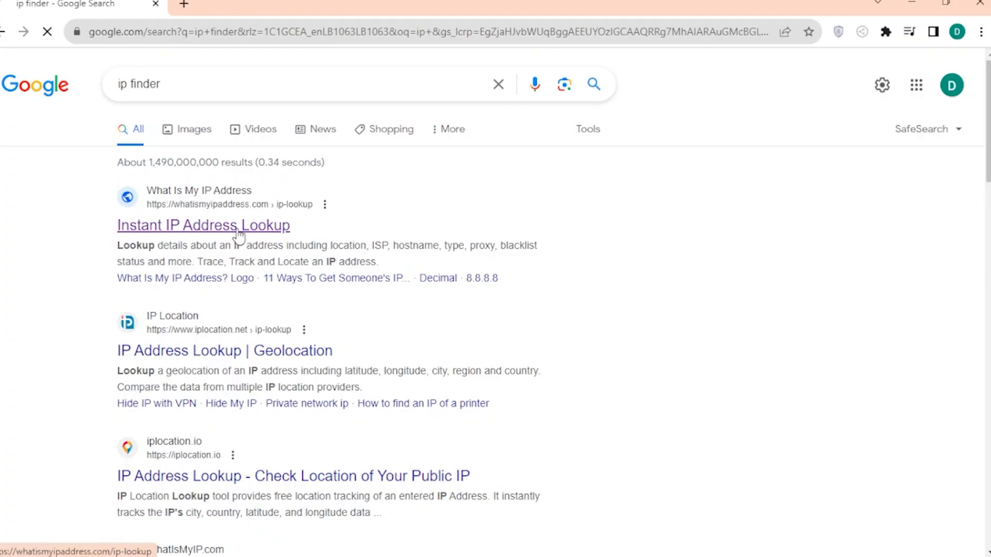
{"action": "left_click", "coordinate": [203, 225]}
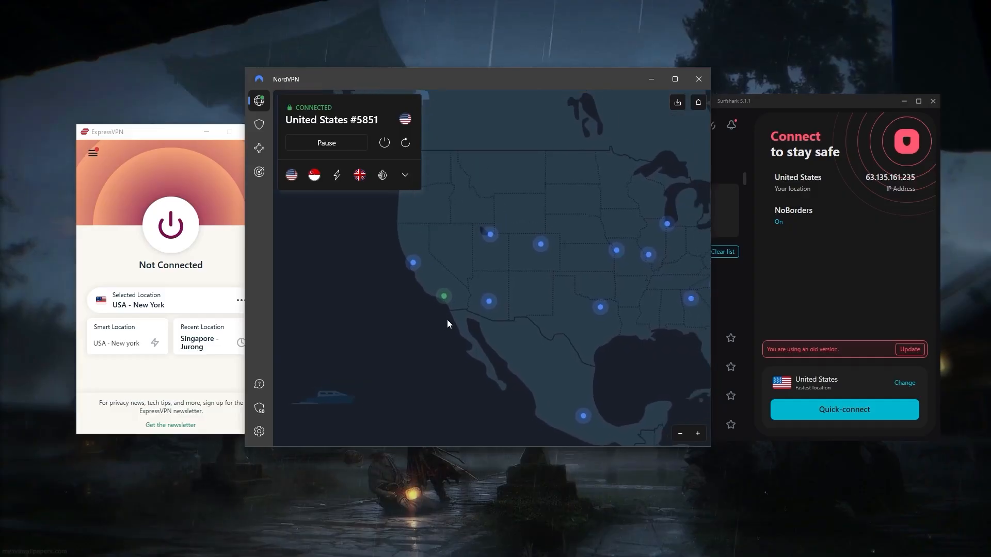
{"action": "mouse_move", "coordinate": [411, 261]}
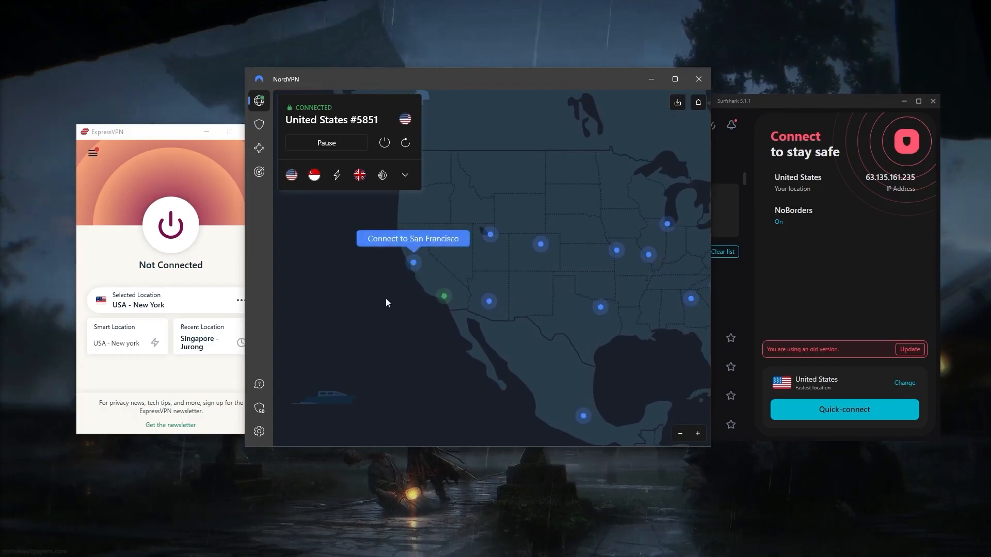
Browse NordVPN's general settings and protocol choices, then open the Kill Switch page
{"action": "left_click", "coordinate": [259, 431]}
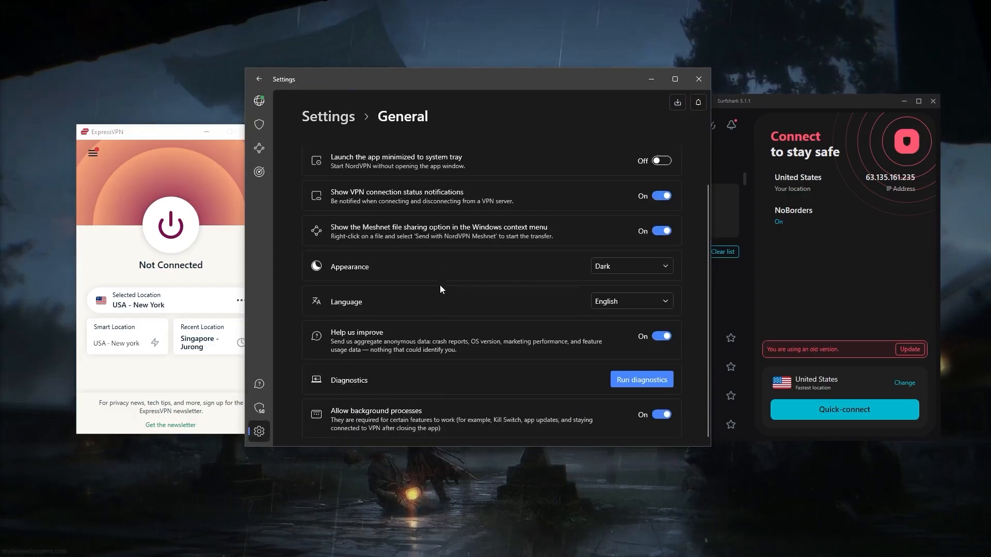
{"action": "scroll", "scroll_direction": "up", "scroll_amount": 3}
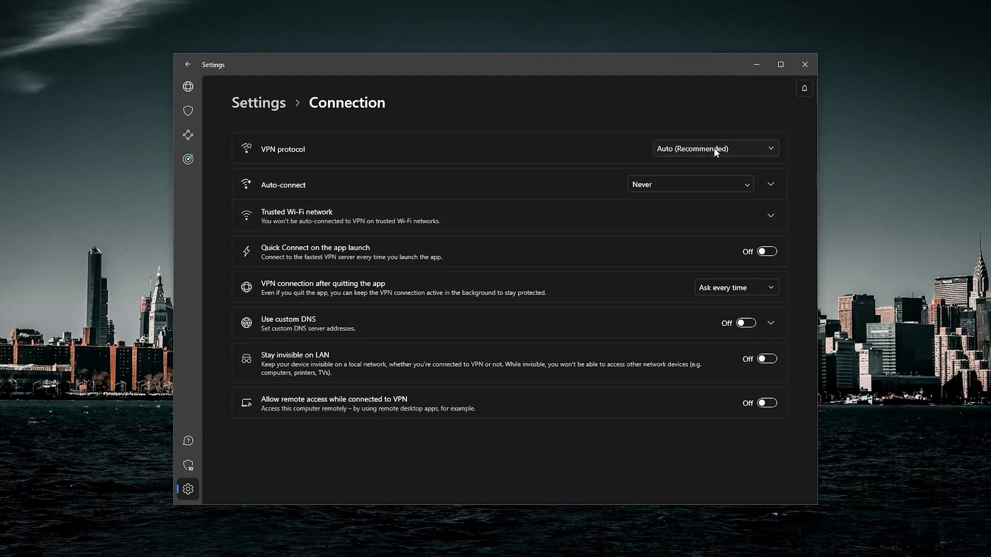
{"action": "left_click", "coordinate": [715, 149]}
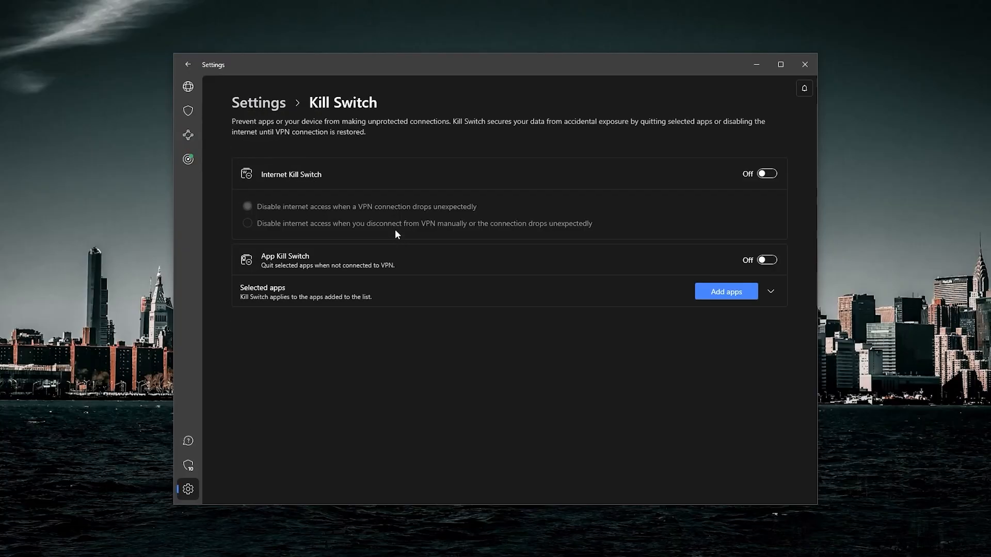
{"action": "left_click", "coordinate": [765, 173]}
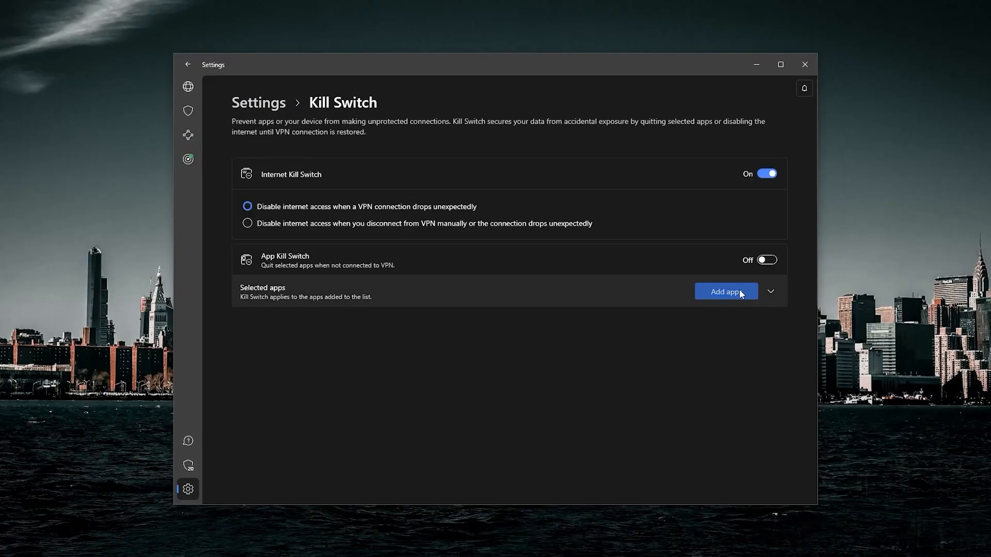
Turn split tunneling on and return to the main map screen
{"action": "left_click", "coordinate": [188, 64]}
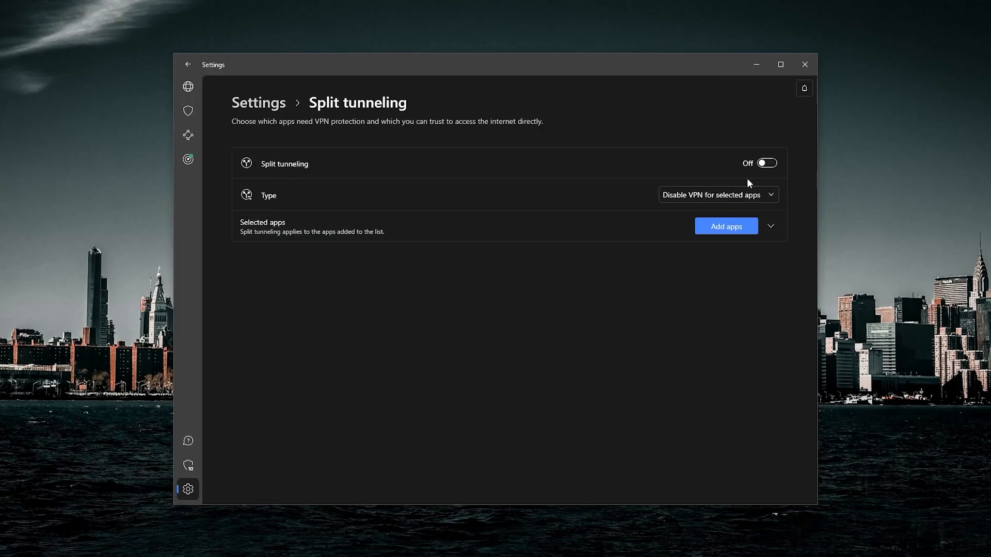
{"action": "left_click", "coordinate": [766, 163]}
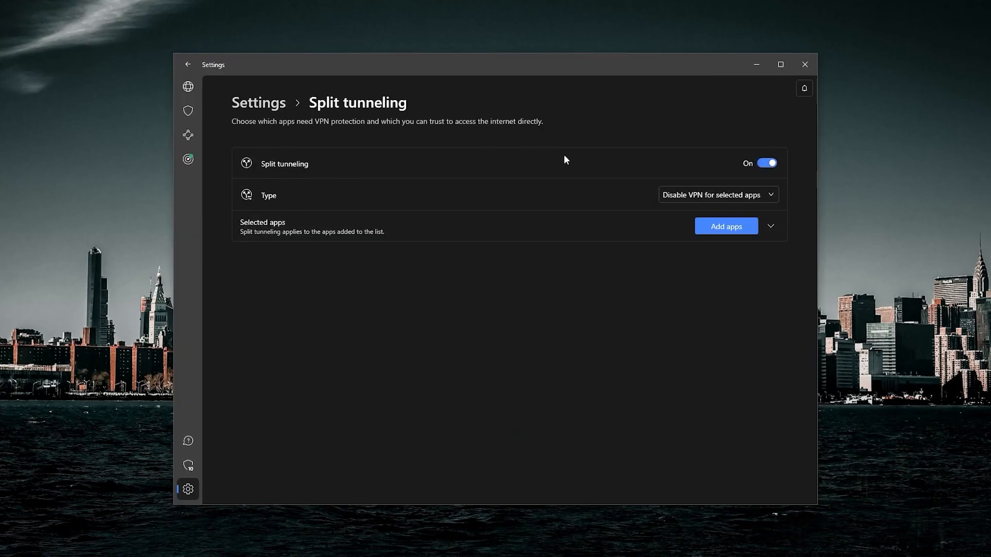
{"action": "left_click", "coordinate": [165, 59]}
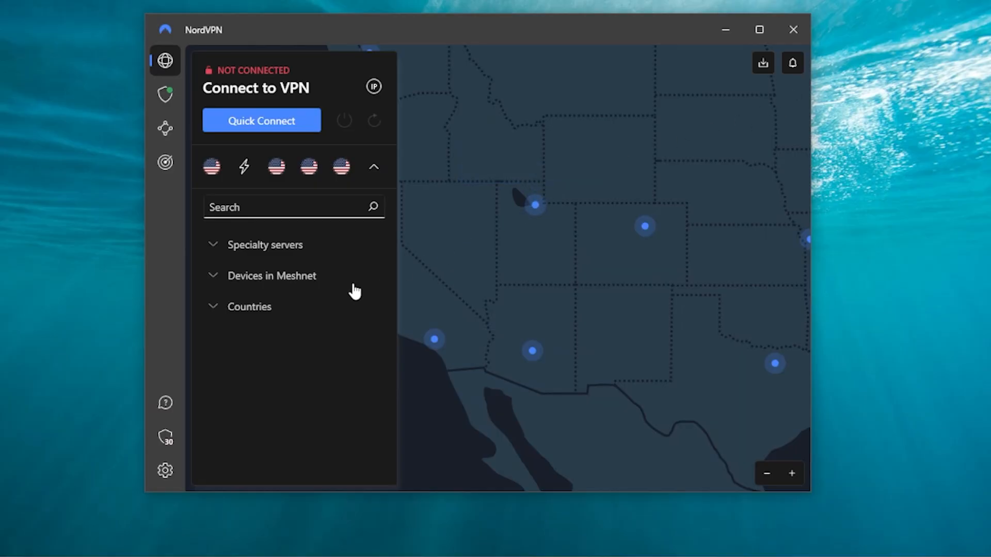
Expand NordVPN's Countries list and scroll down to Vietnam
{"action": "left_click", "coordinate": [249, 306]}
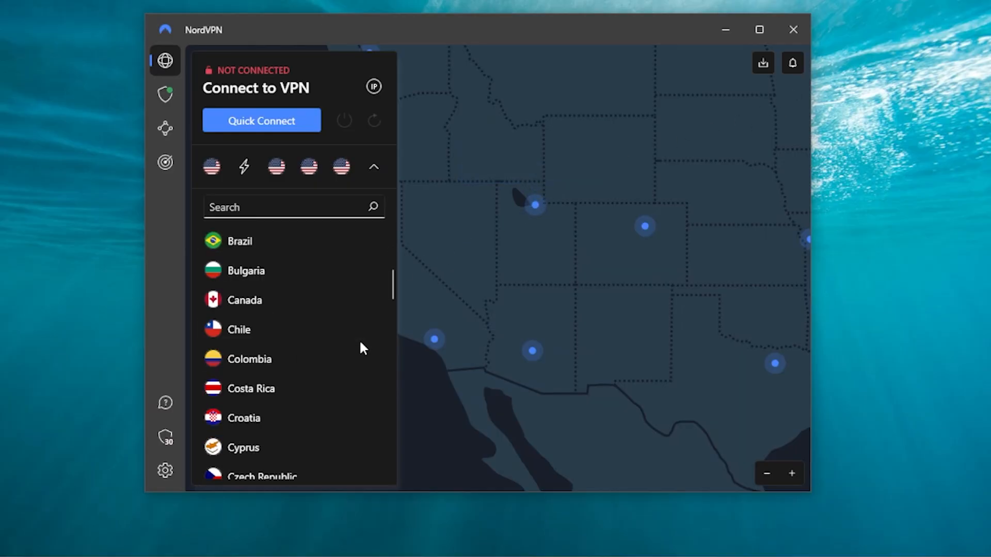
{"action": "scroll", "scroll_direction": "down", "scroll_amount": 3}
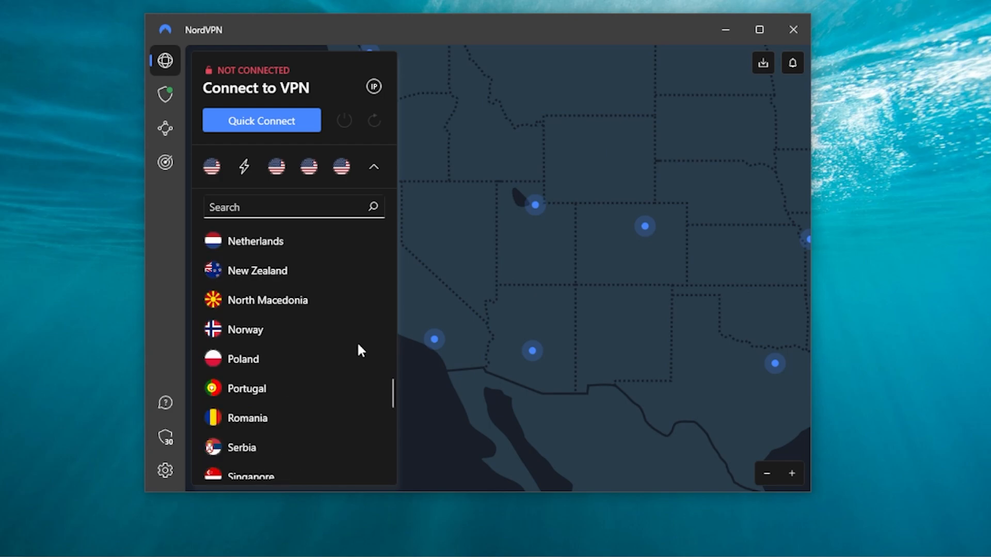
{"action": "scroll", "scroll_direction": "down", "scroll_amount": 3}
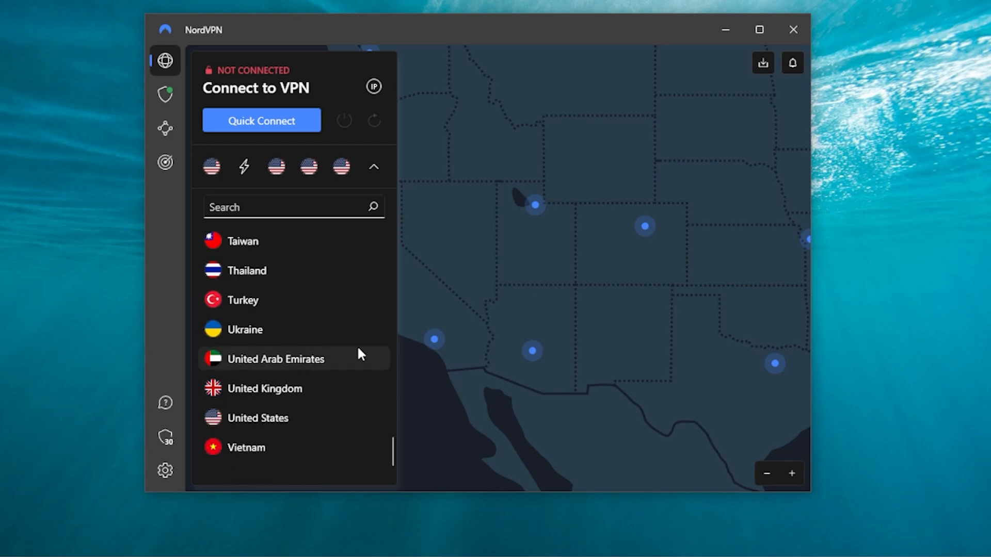
{"action": "mouse_move", "coordinate": [565, 313]}
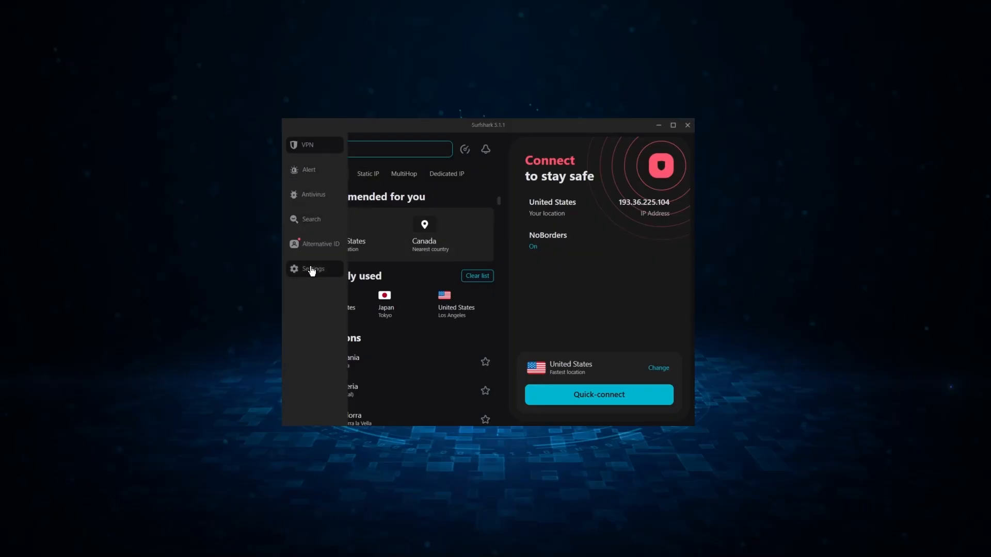
Set Surfshark's connection protocol to WireGuard in Settings
{"action": "left_click", "coordinate": [312, 268]}
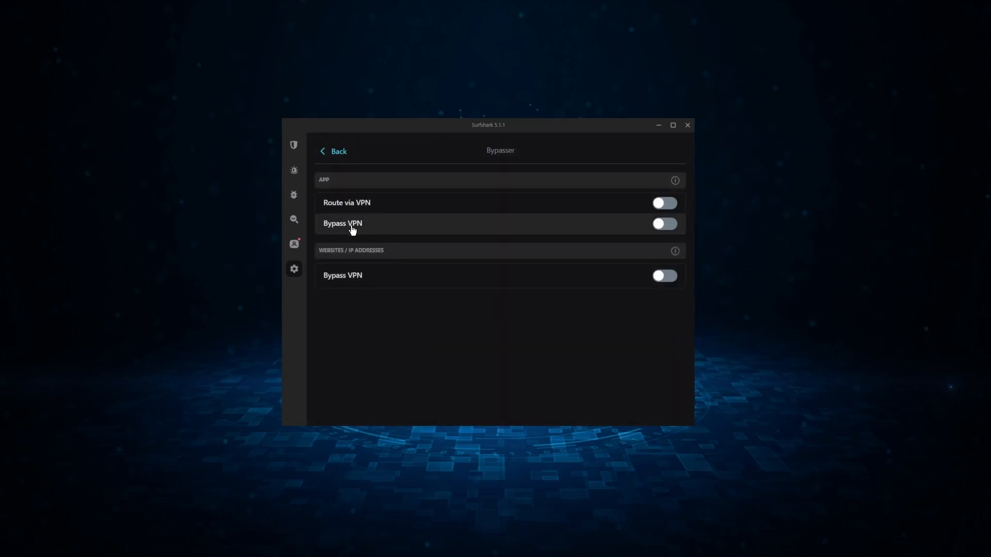
{"action": "mouse_move", "coordinate": [659, 224]}
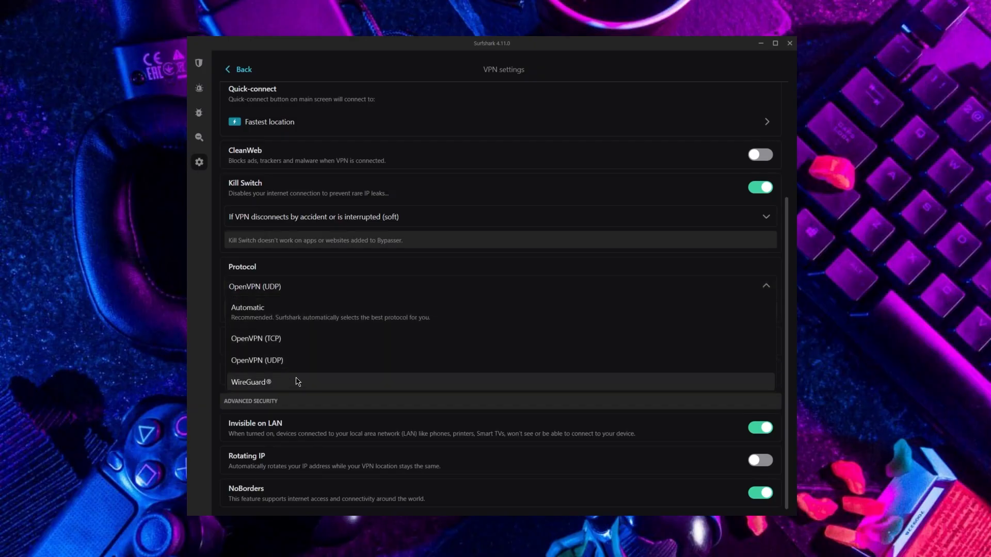
{"action": "left_click", "coordinate": [251, 382]}
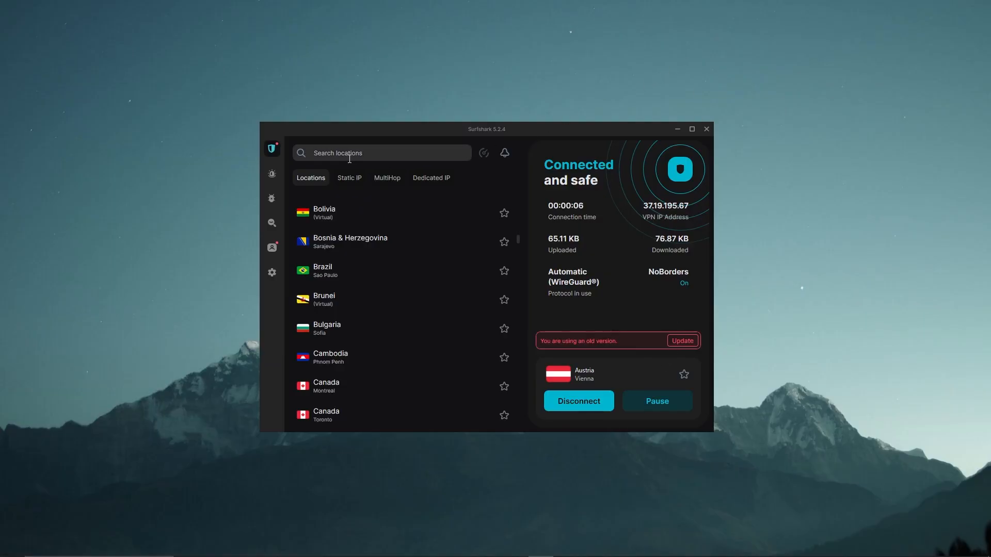
Search Surfshark locations for 'toronto' and pick Canada - Toronto
{"action": "scroll", "scroll_direction": "down", "scroll_amount": 3}
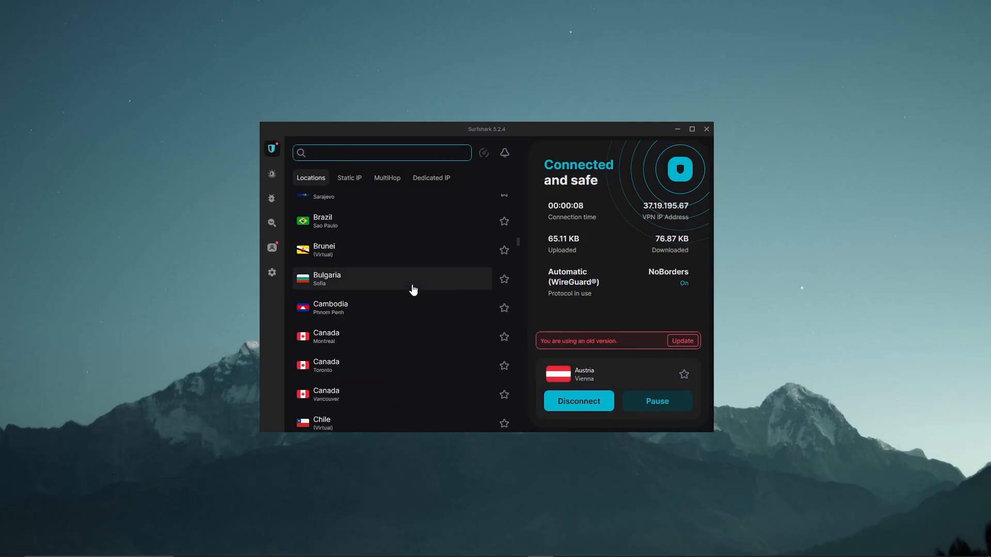
{"action": "type", "text": "toro"}
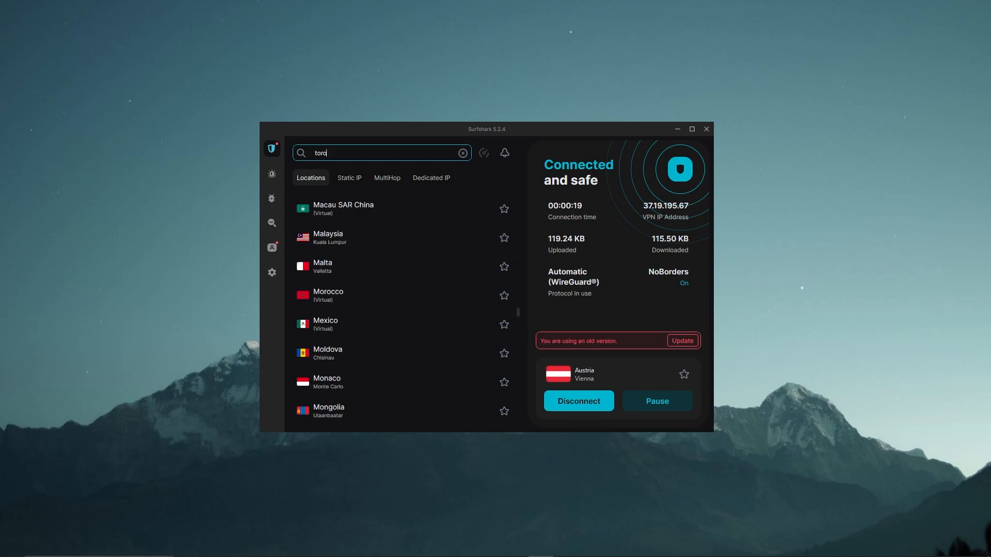
{"action": "type", "text": "nto"}
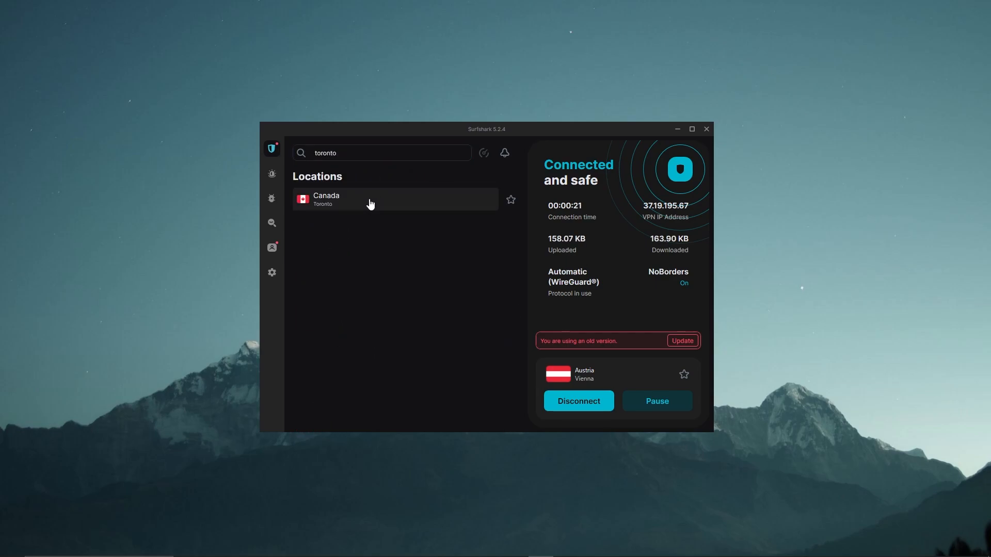
{"action": "left_click", "coordinate": [394, 200]}
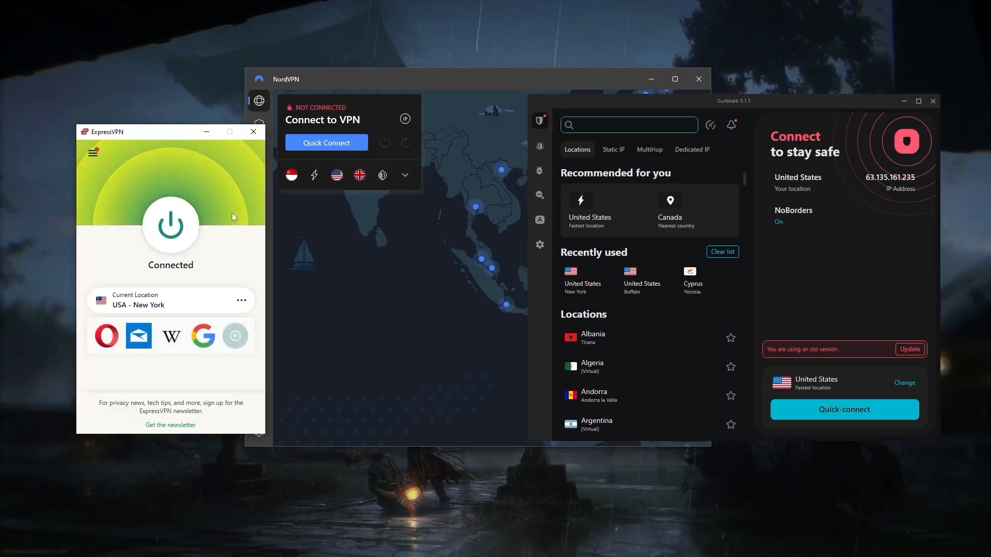
Tick 'Launch ExpressVPN on Windows startup' in Options and confirm with OK
{"action": "left_click", "coordinate": [93, 152]}
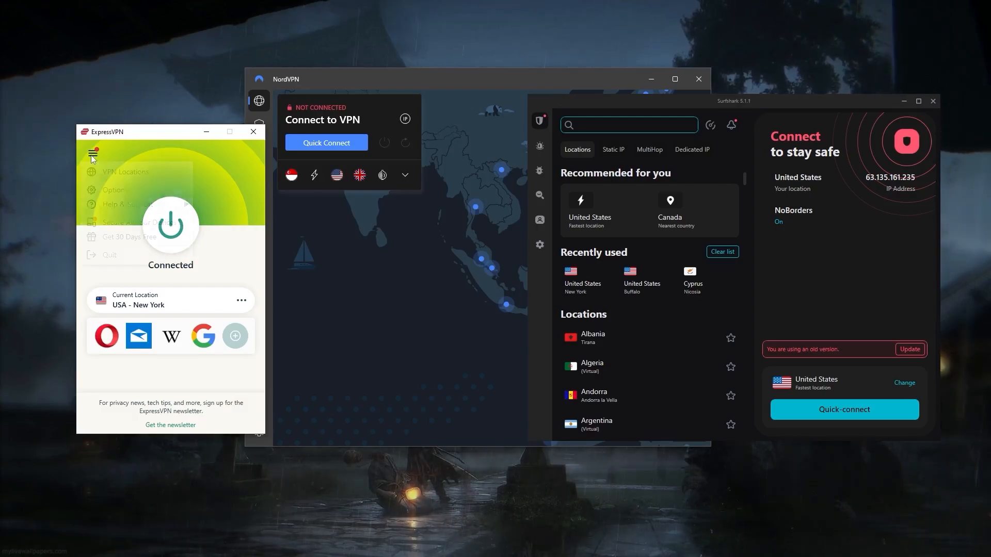
{"action": "left_click", "coordinate": [124, 171]}
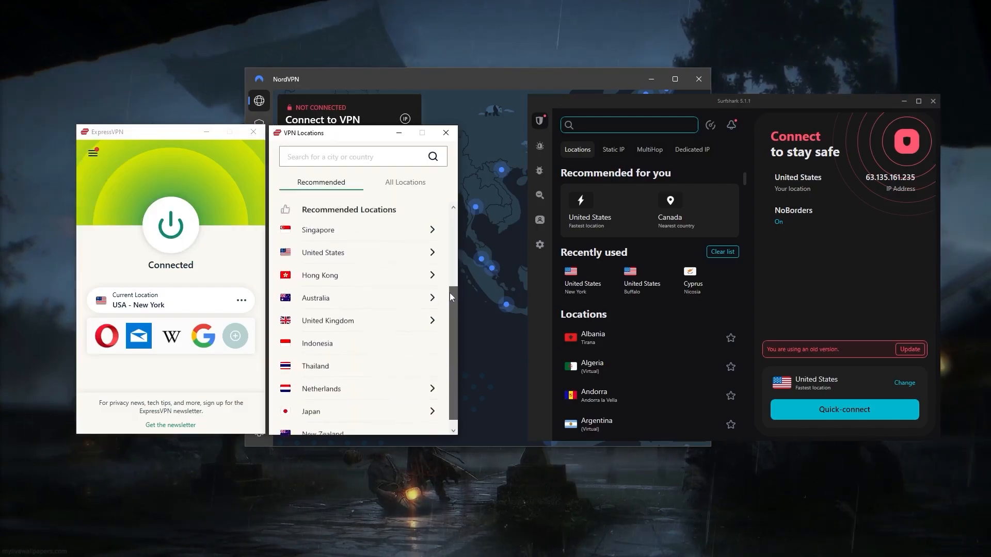
{"action": "left_click", "coordinate": [93, 152]}
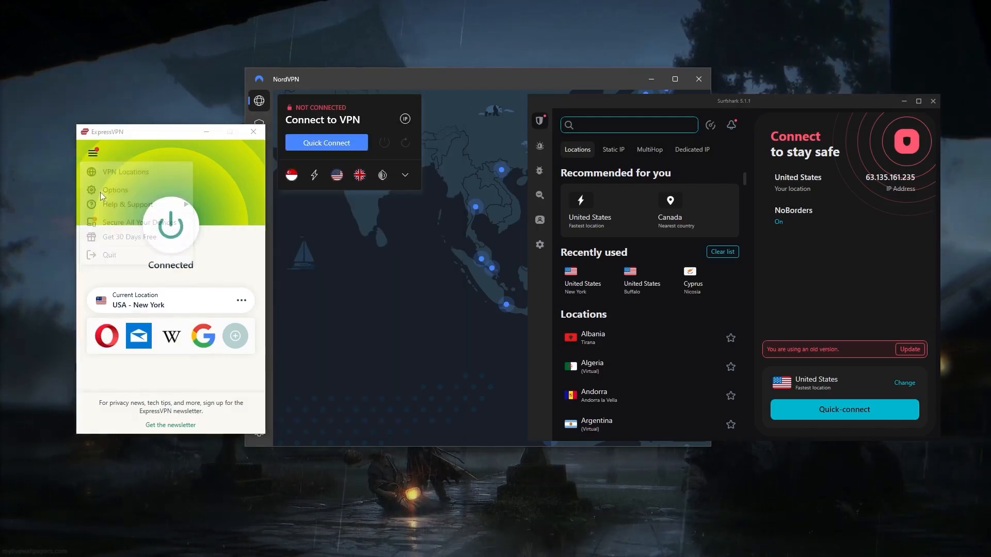
{"action": "left_click", "coordinate": [115, 190]}
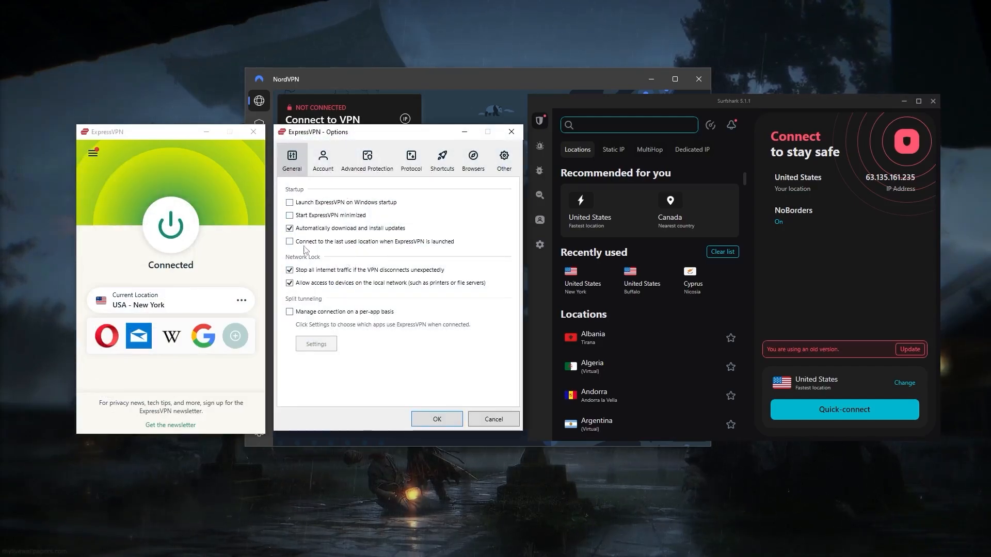
{"action": "left_click", "coordinate": [289, 203]}
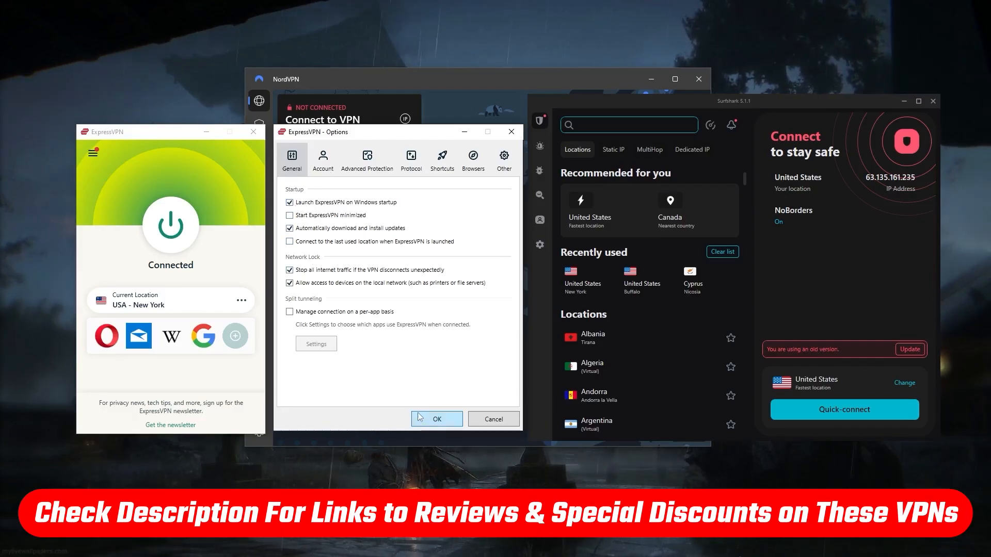
{"action": "left_click", "coordinate": [436, 419]}
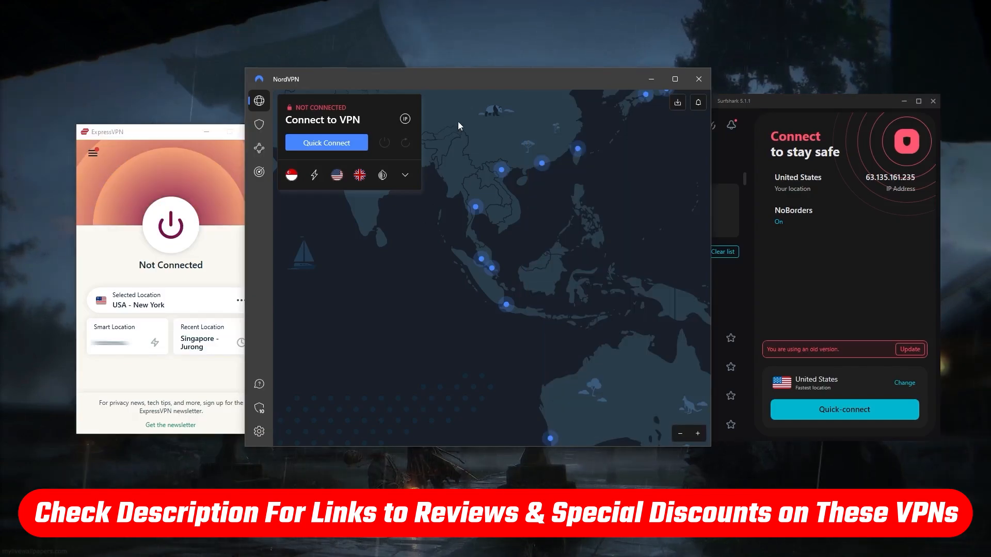
{"action": "left_click", "coordinate": [404, 175]}
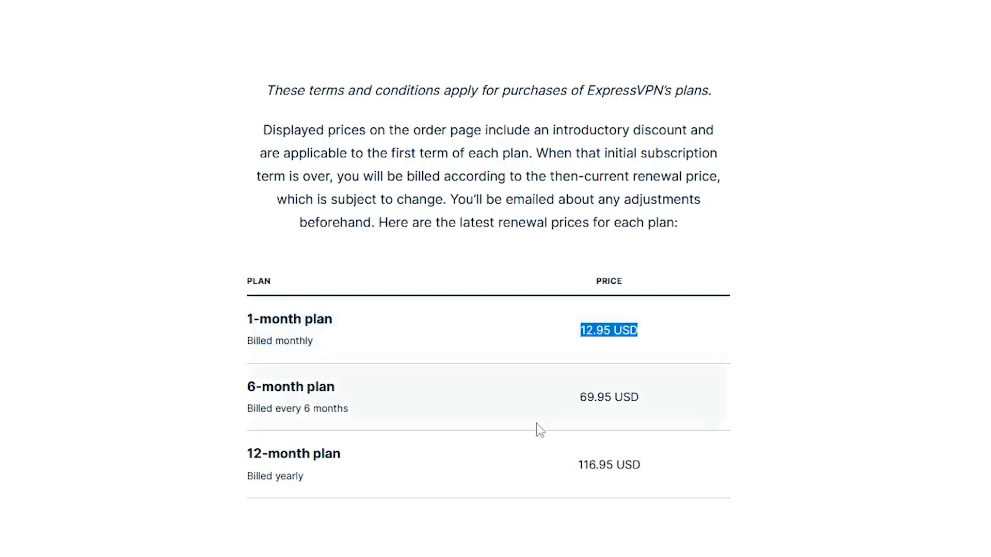
Highlight the 1-month renewal price, then view the available plan choices
{"action": "double_click", "coordinate": [293, 453]}
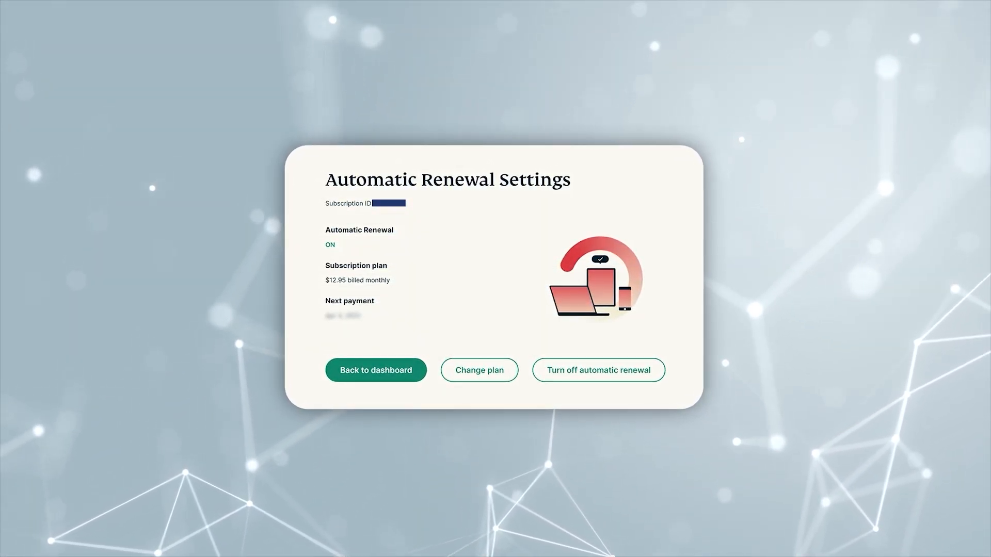
{"action": "left_click", "coordinate": [479, 370]}
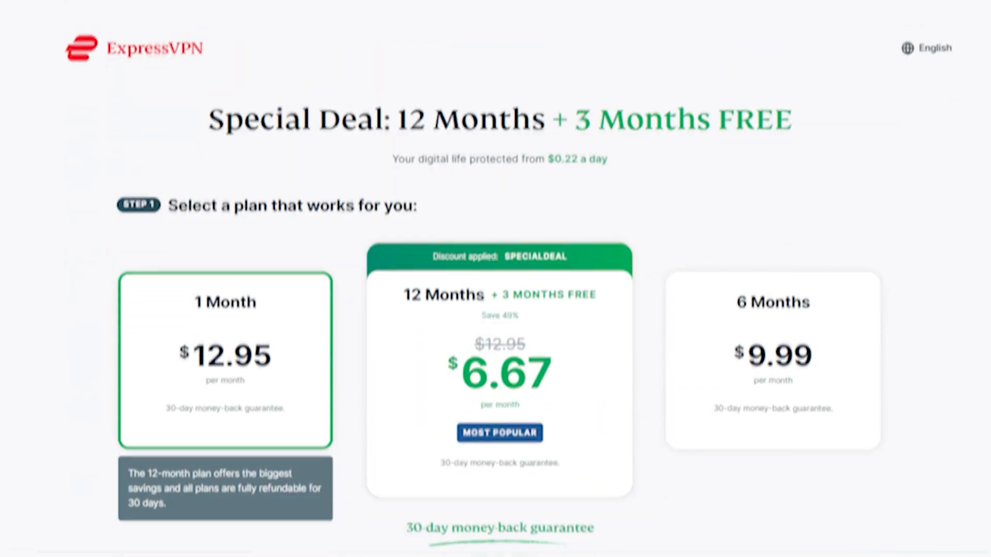
{"action": "scroll", "scroll_direction": "up", "scroll_amount": 3}
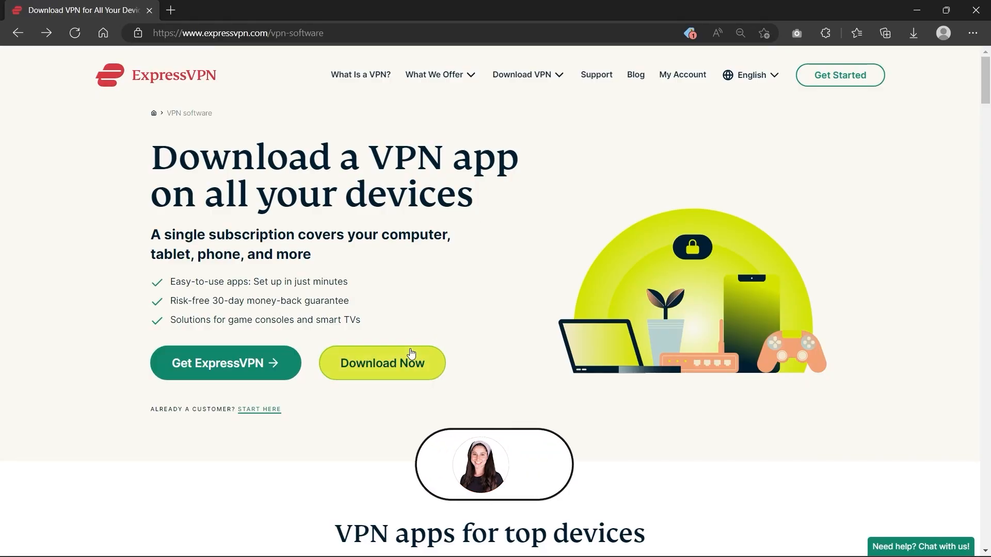
Download the ExpressVPN for Windows installer and run it from the Downloads panel
{"action": "left_click", "coordinate": [382, 362]}
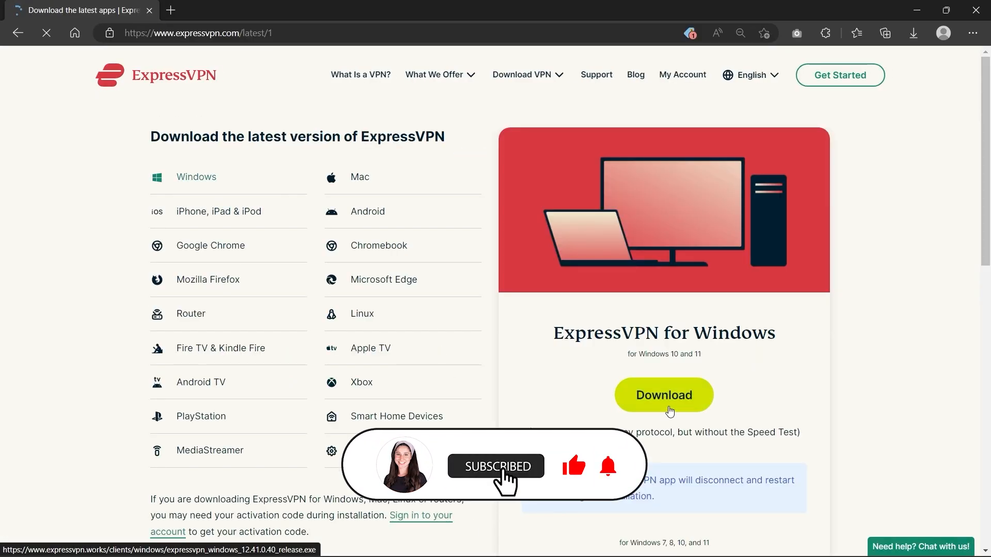
{"action": "left_click", "coordinate": [664, 394]}
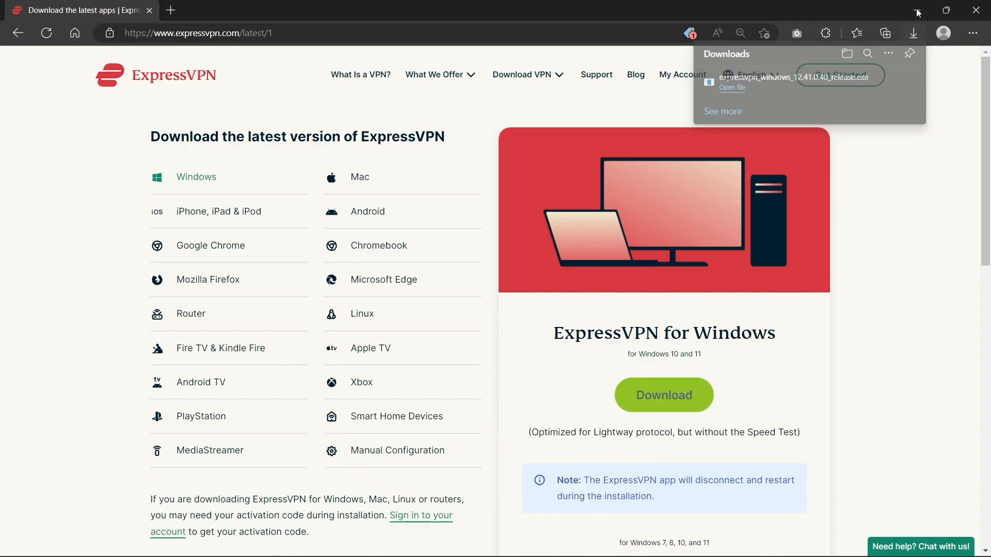
{"action": "left_click", "coordinate": [731, 87]}
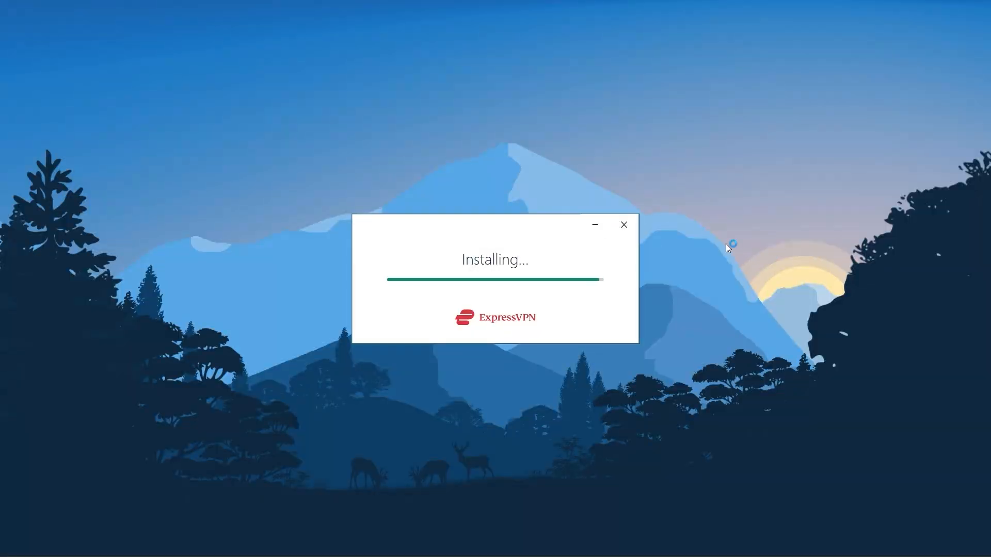